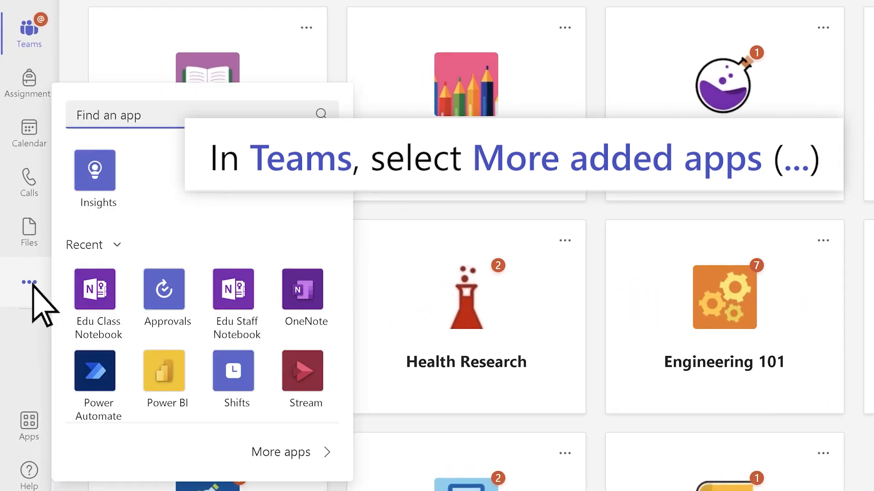
Step: Launch Insights from the Teams rail, showing spotlights and the three-class engagement overview
{"action": "left_click", "coordinate": [95, 176]}
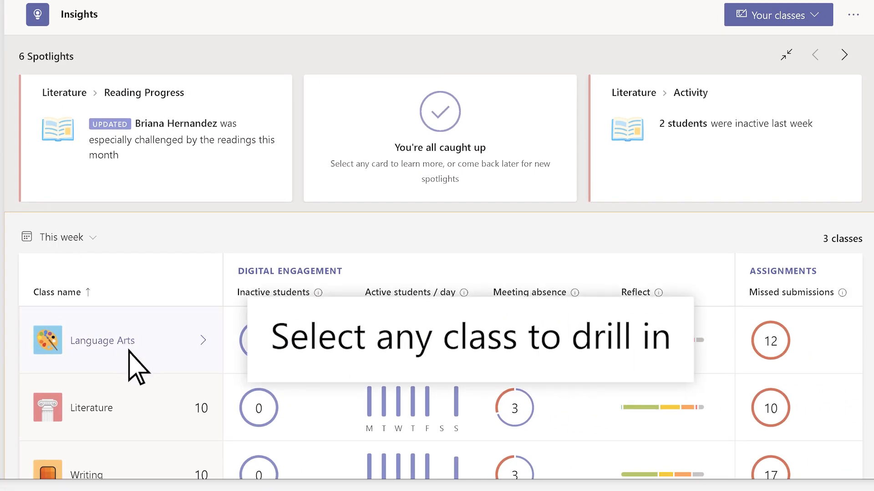
Step: Drill into the Language Arts class row to reach its eight spotlights and report categories
{"action": "left_click", "coordinate": [102, 340]}
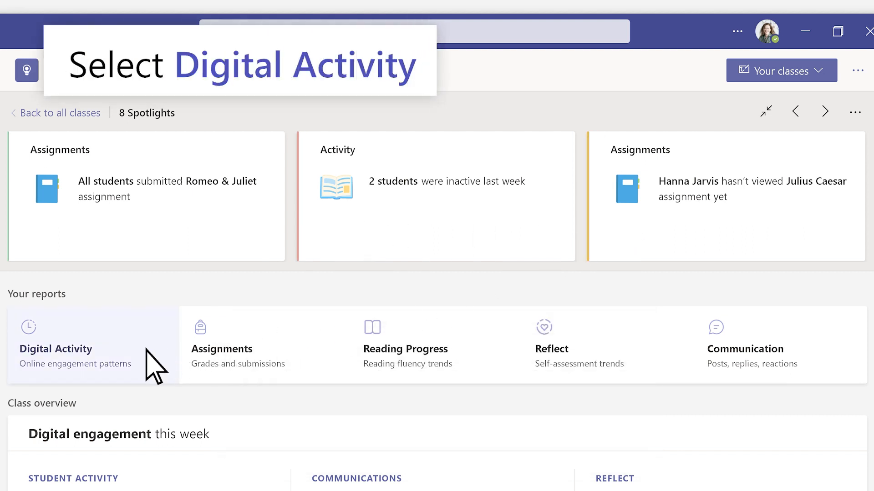
{"action": "left_click", "coordinate": [74, 349]}
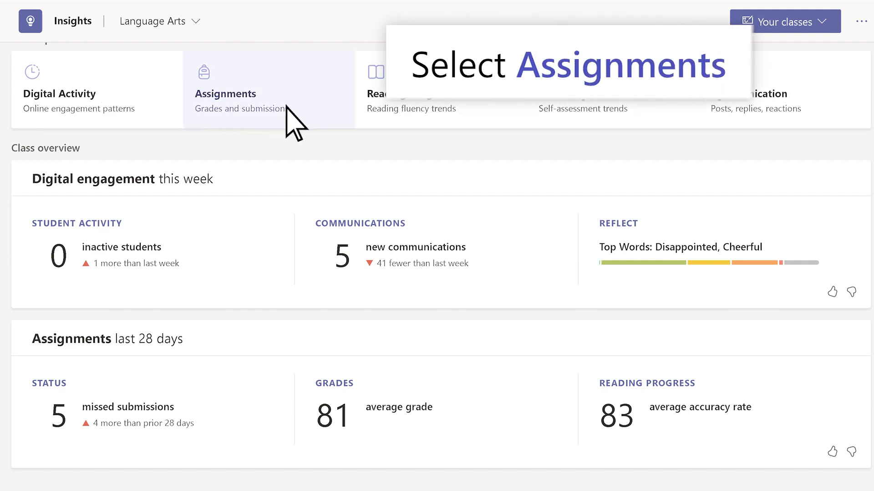
{"action": "left_click", "coordinate": [225, 89]}
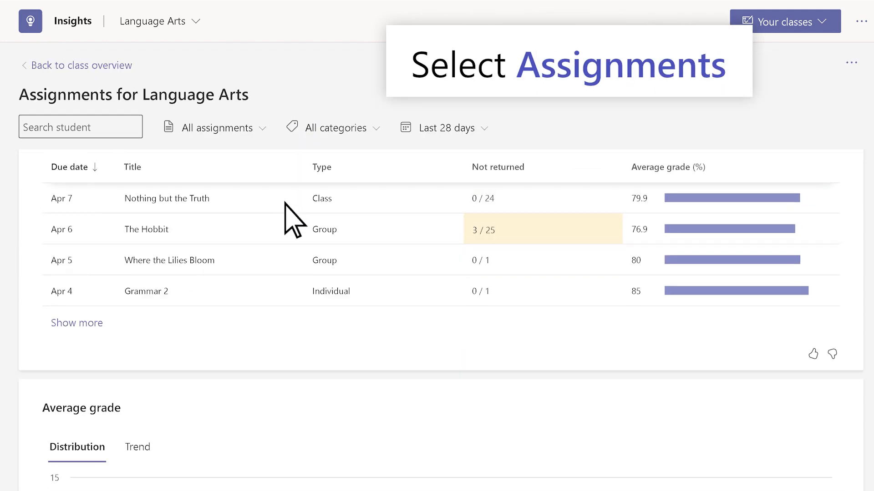
{"action": "scroll", "scroll_direction": "down", "scroll_amount": 3}
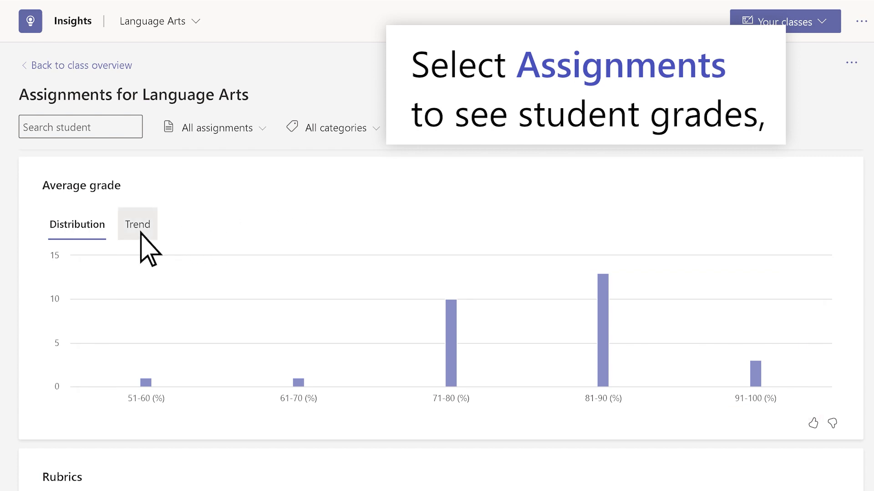
{"action": "left_click", "coordinate": [137, 224]}
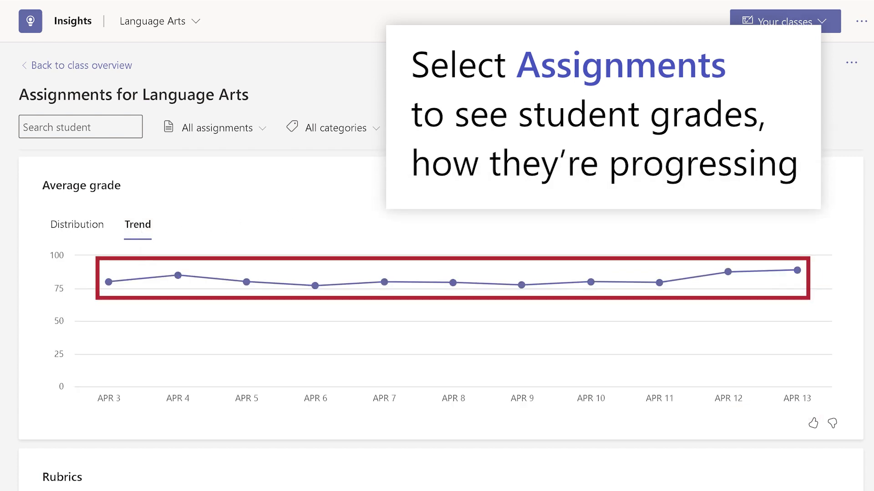
{"action": "scroll", "scroll_direction": "down", "scroll_amount": 3}
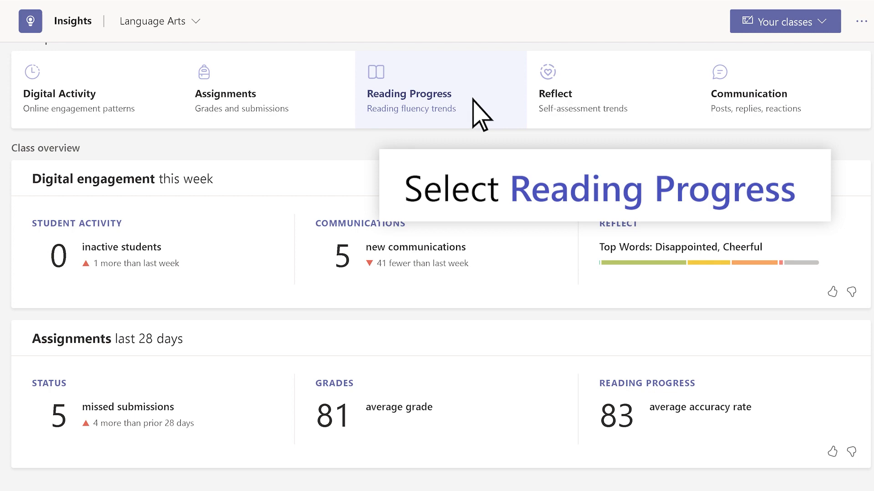
{"action": "left_click", "coordinate": [409, 93]}
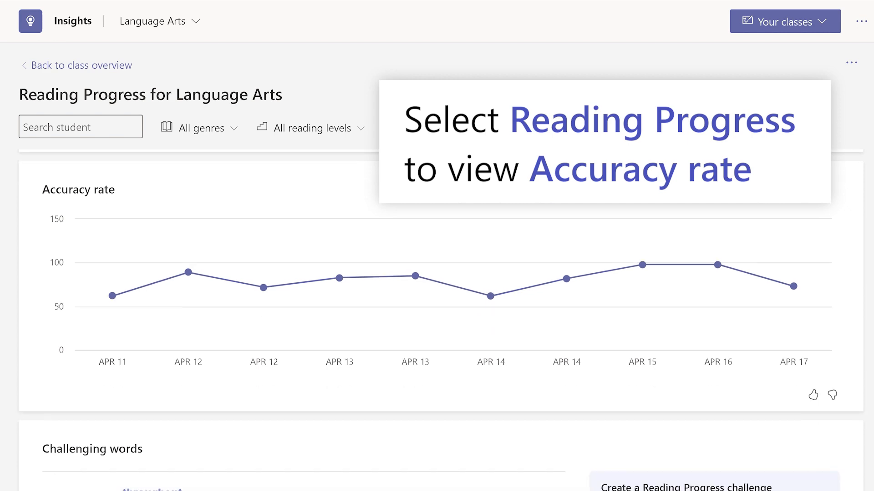
{"action": "scroll", "scroll_direction": "down", "scroll_amount": 3}
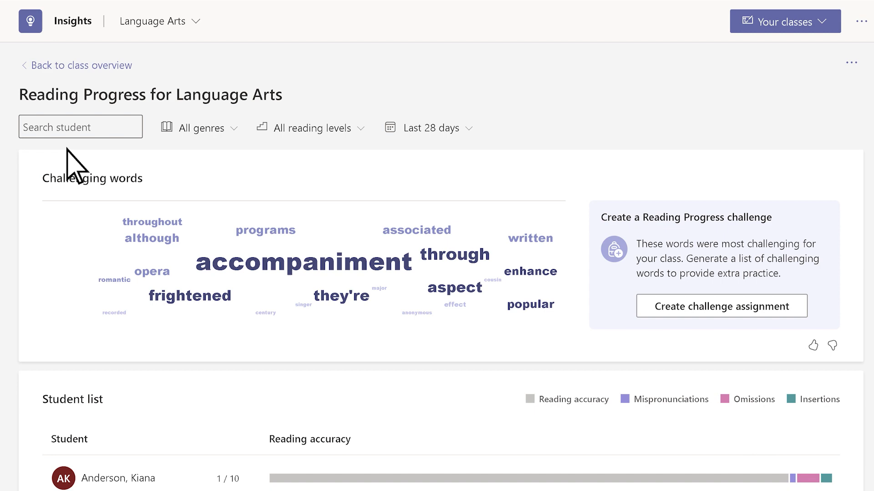
{"action": "left_click", "coordinate": [77, 65]}
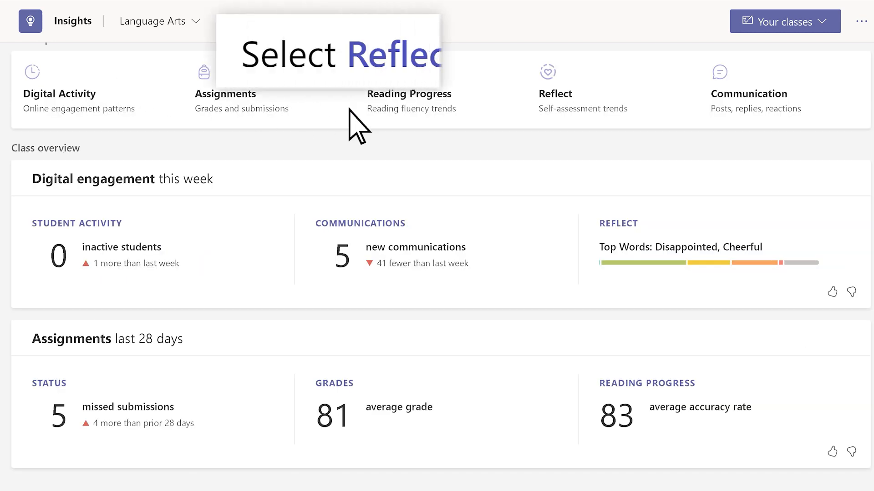
Step: Show the Reflect report's Class Notebook check-ins: 16 check-ins, 29/30 average participation
{"action": "left_click", "coordinate": [554, 94]}
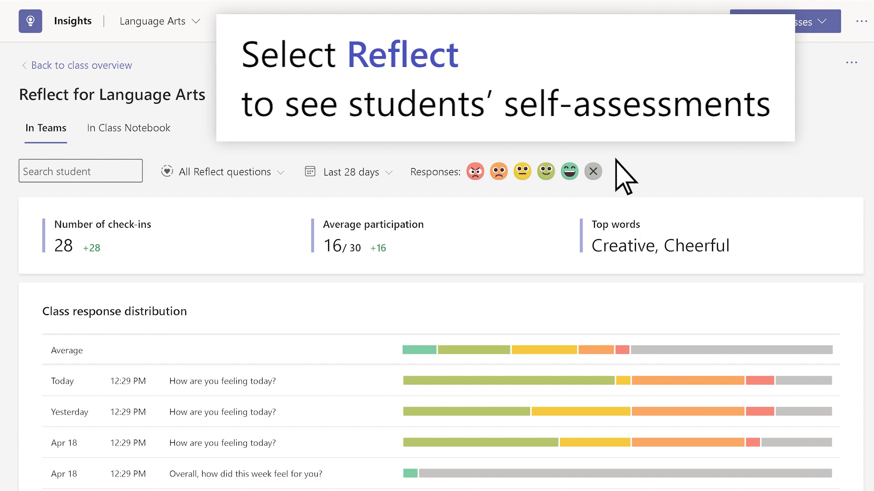
{"action": "mouse_move", "coordinate": [128, 127]}
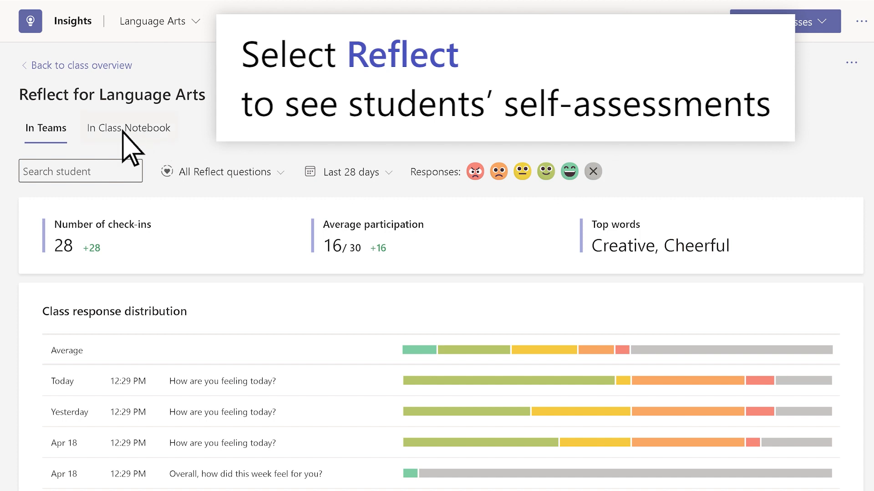
{"action": "left_click", "coordinate": [128, 128]}
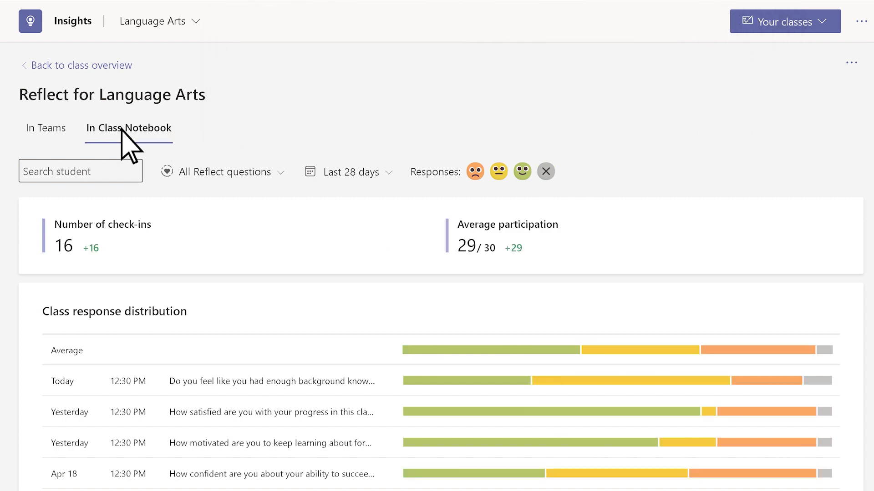